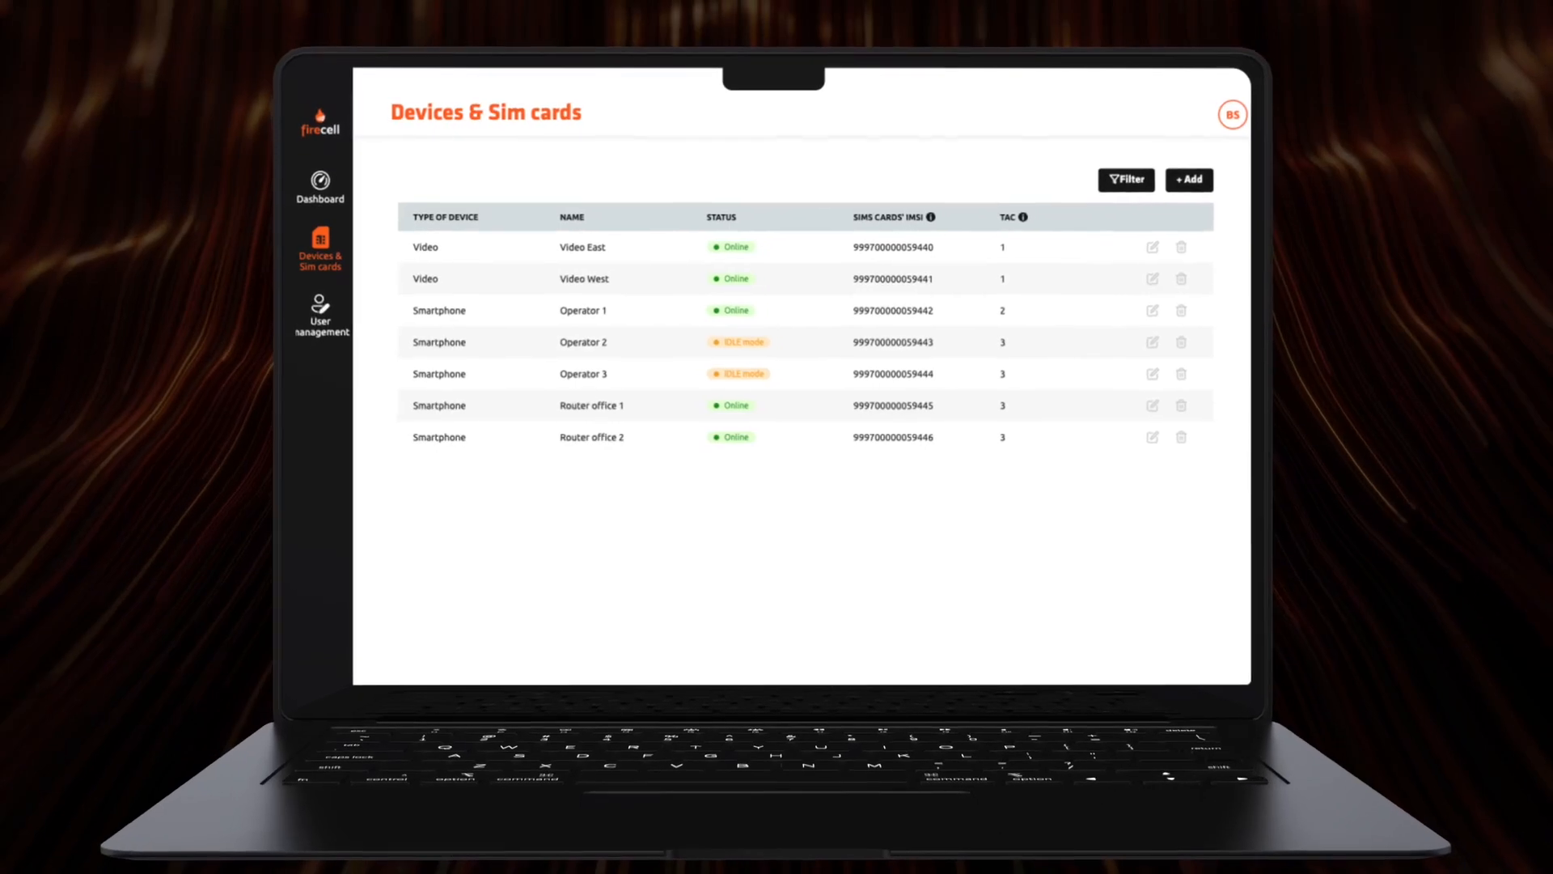
Show the network overview with bitrate and resource gauges, provisioned devices, and the Parking and Warehouse cells
{"action": "left_click", "coordinate": [319, 183]}
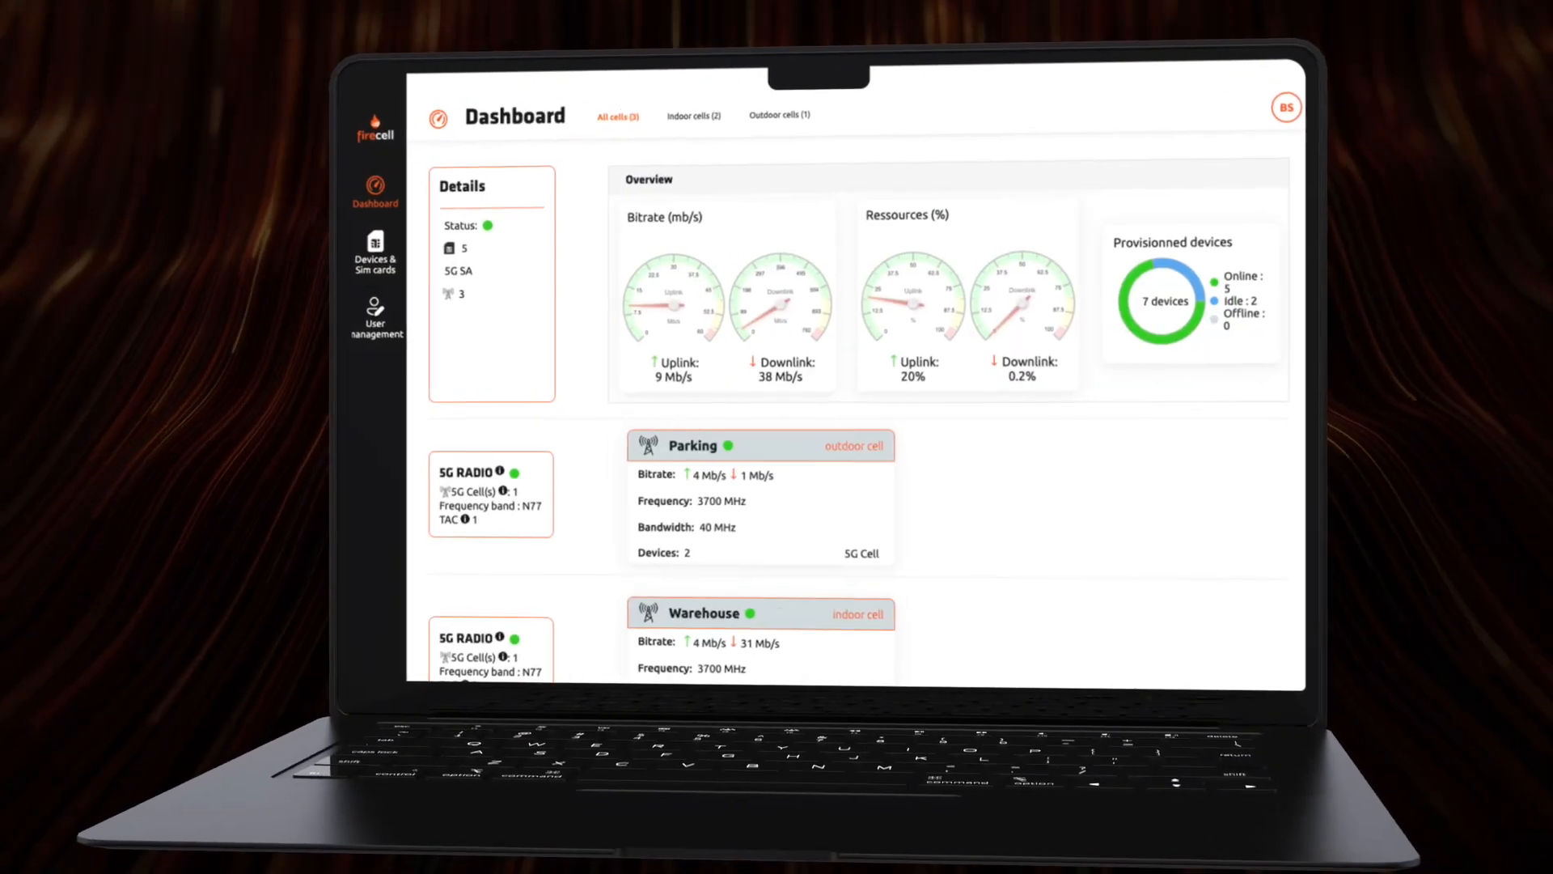